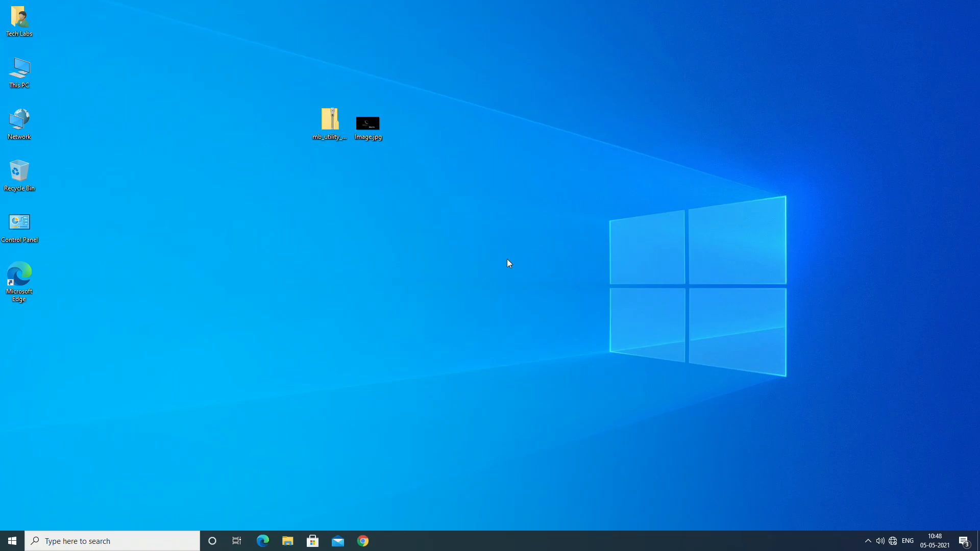
{"action": "left_click", "coordinate": [330, 124]}
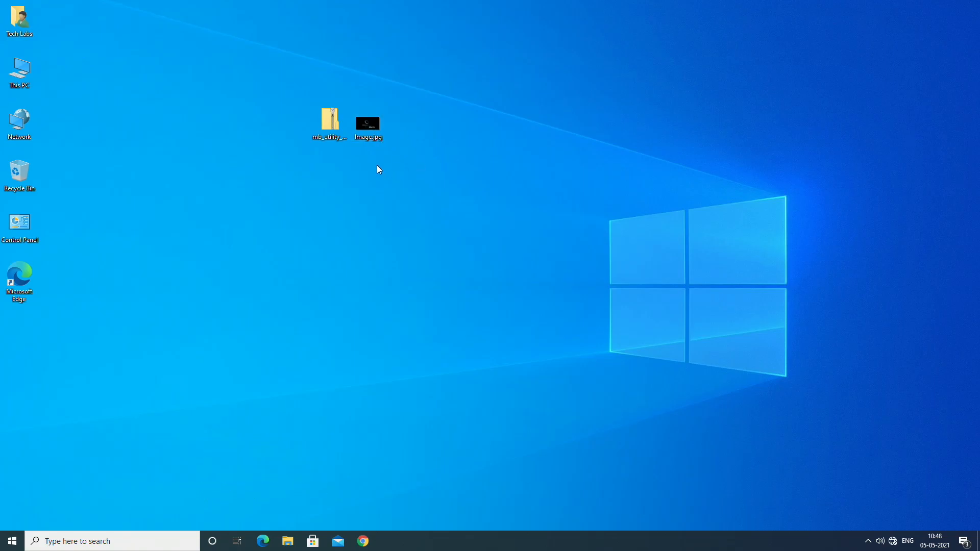
{"action": "mouse_move", "coordinate": [366, 163]}
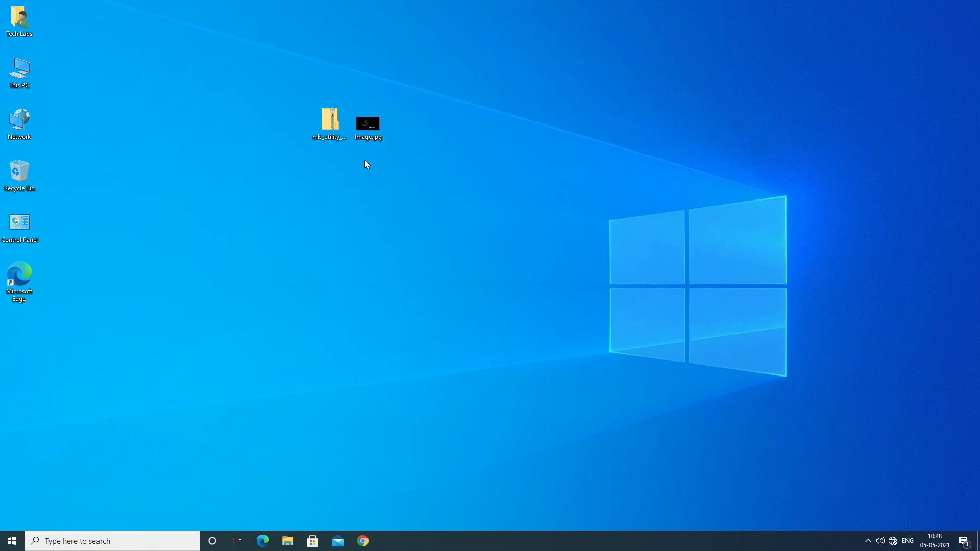
{"action": "double_click", "coordinate": [330, 119]}
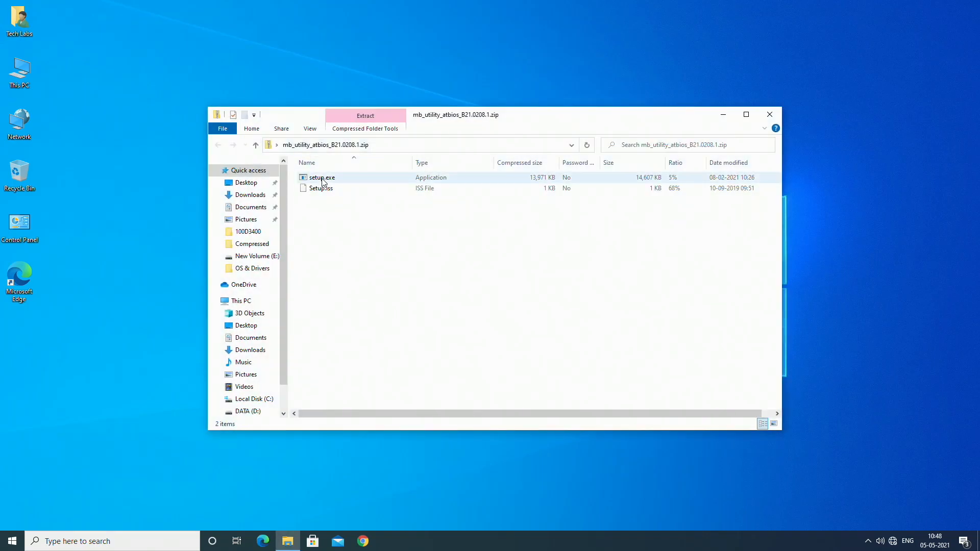
{"action": "double_click", "coordinate": [322, 177]}
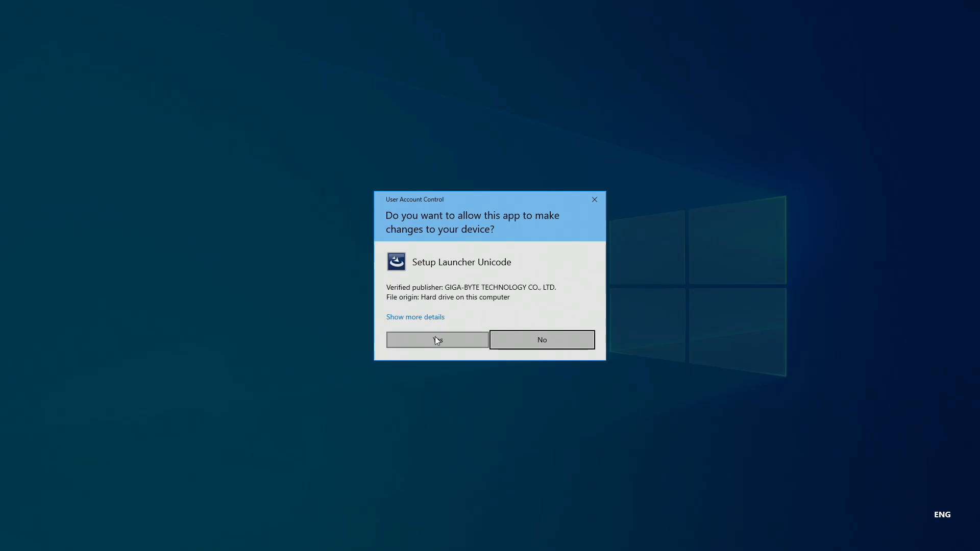
{"action": "left_click", "coordinate": [437, 339]}
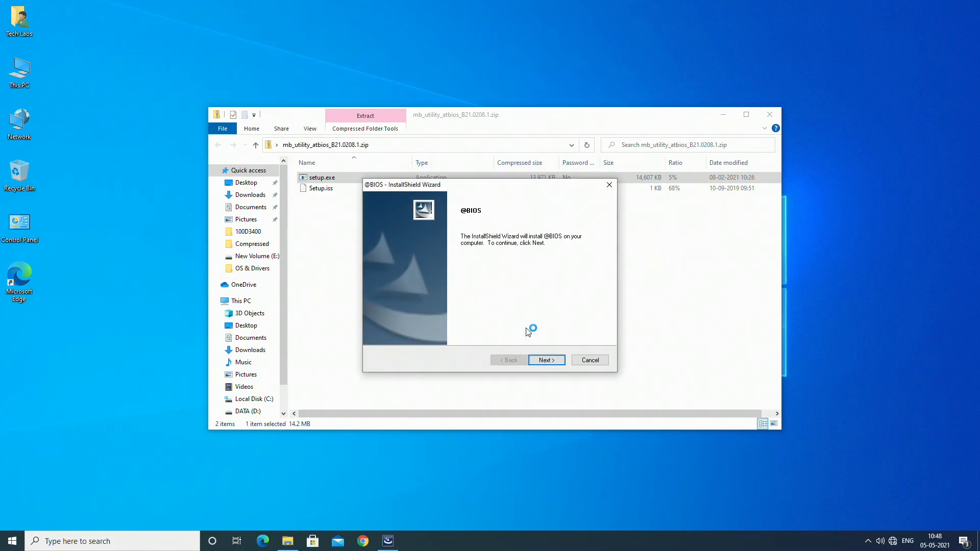
{"action": "left_click", "coordinate": [546, 359]}
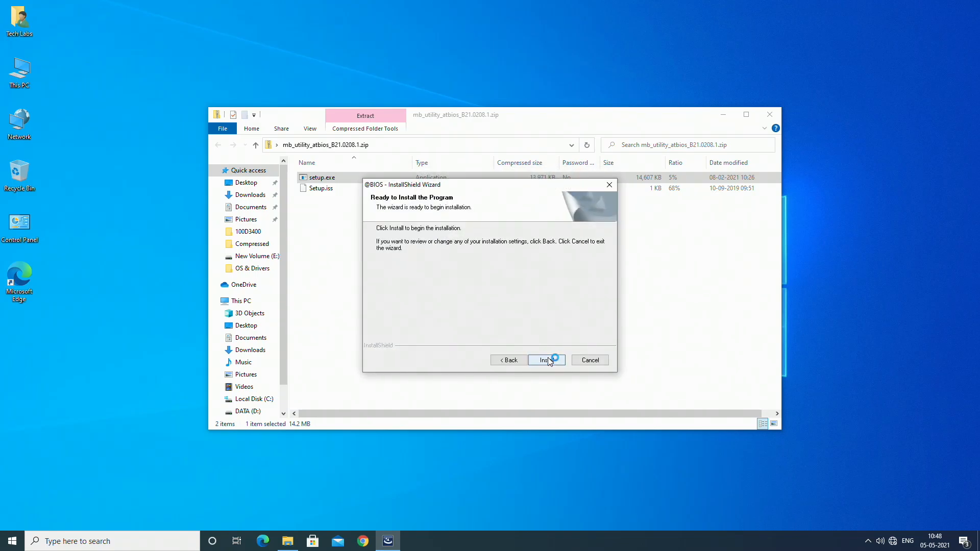
{"action": "left_click", "coordinate": [543, 359]}
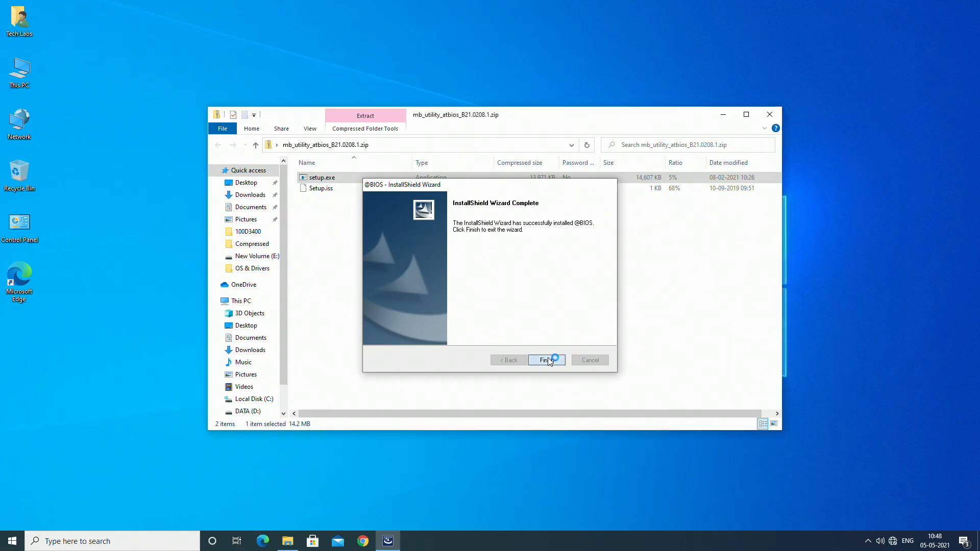
{"action": "left_click", "coordinate": [545, 361]}
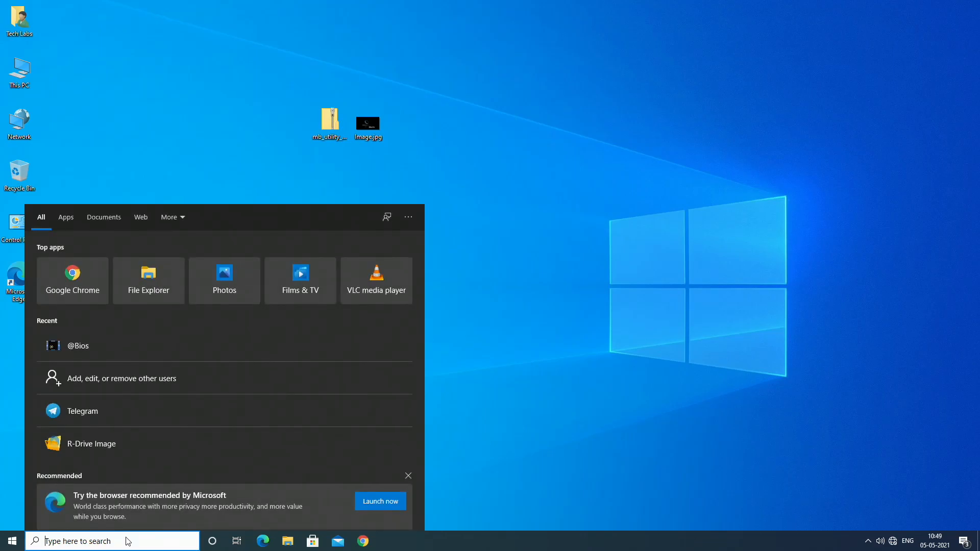
{"action": "left_click", "coordinate": [77, 346]}
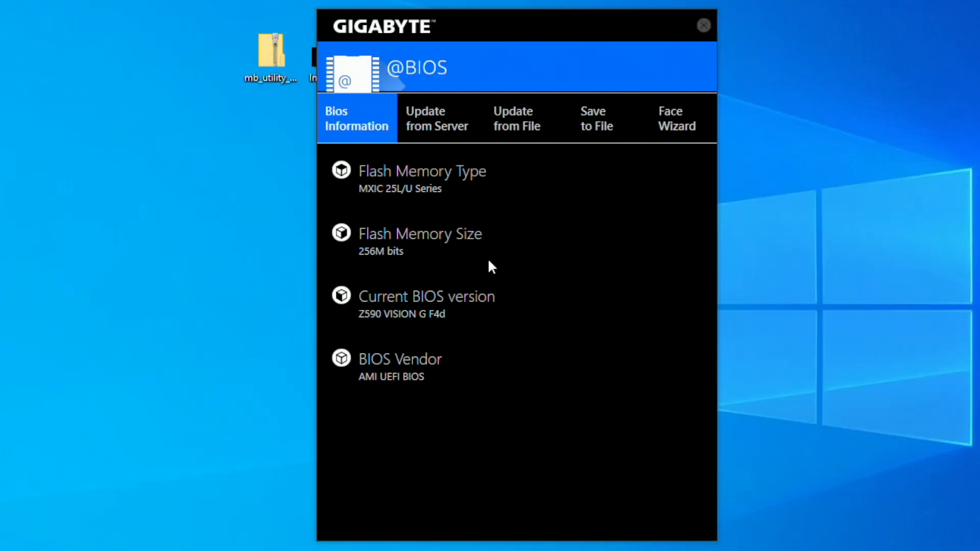
In Face Wizard, back up the current post image to Picture.jpg on the Desktop
{"action": "left_click", "coordinate": [676, 118]}
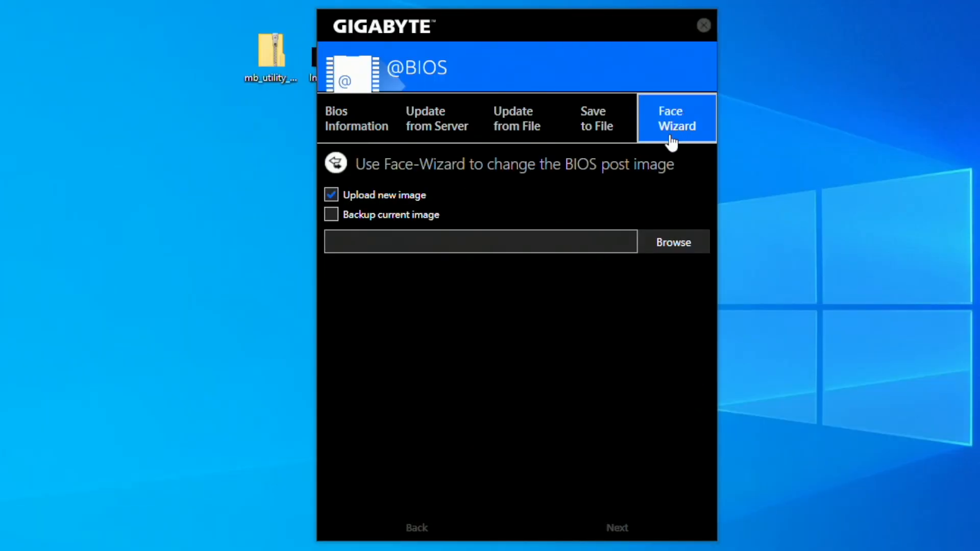
{"action": "left_click", "coordinate": [330, 214]}
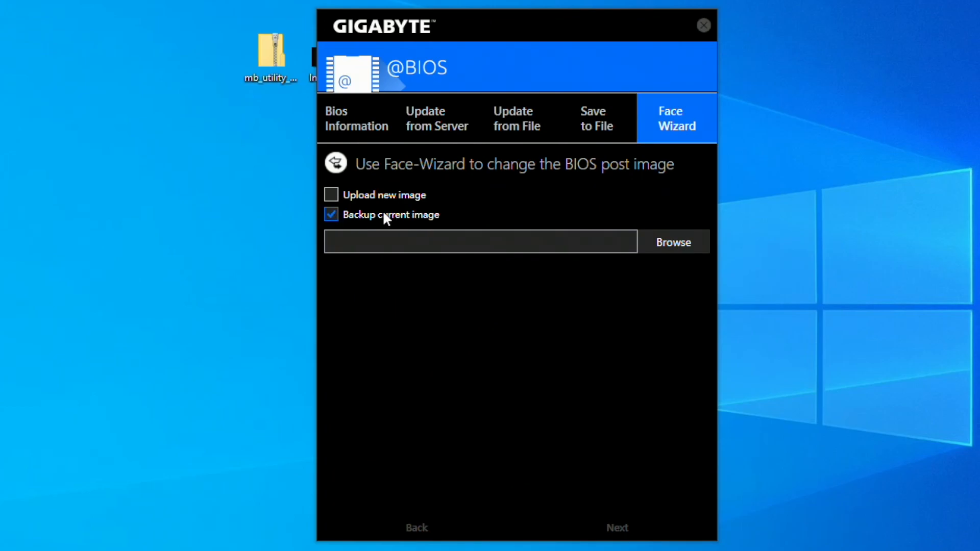
{"action": "mouse_move", "coordinate": [403, 216]}
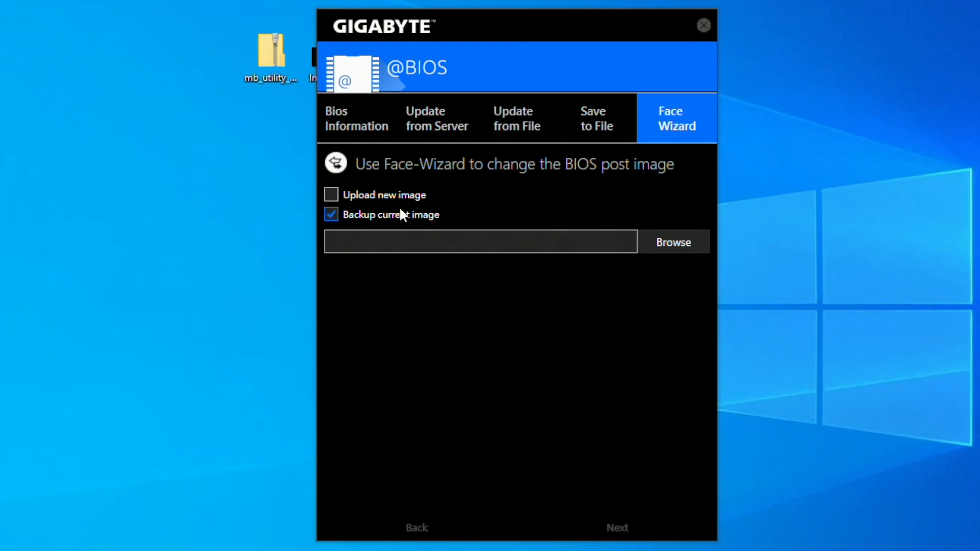
{"action": "left_click", "coordinate": [672, 242]}
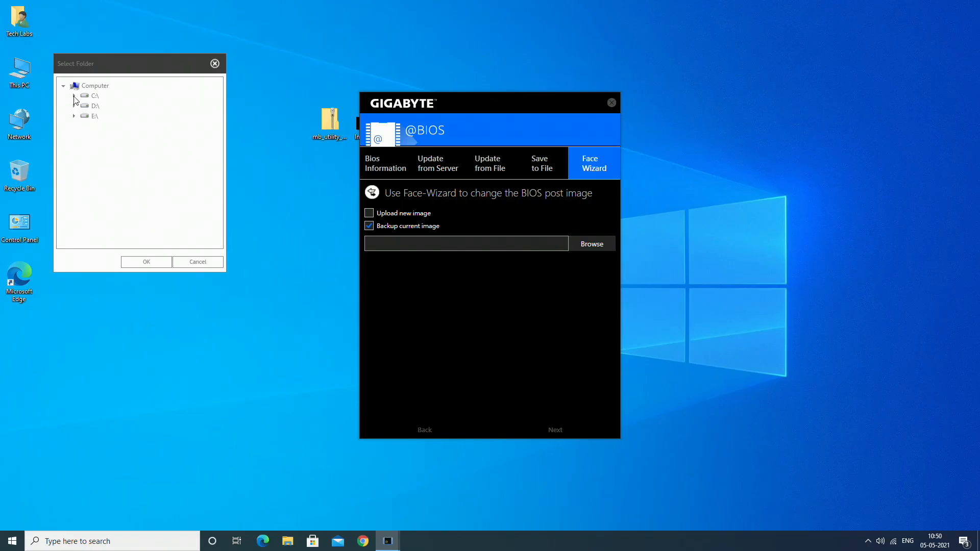
{"action": "left_click", "coordinate": [75, 96]}
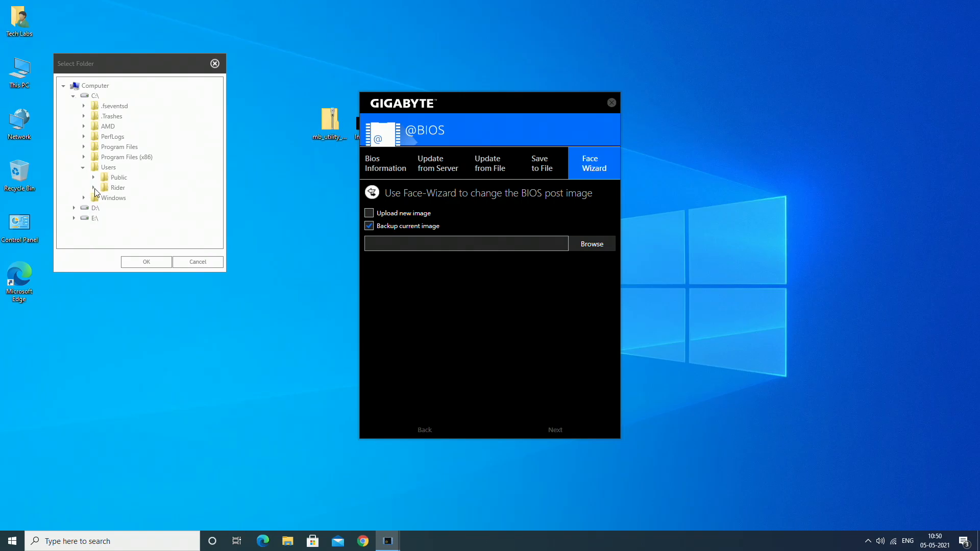
{"action": "left_click", "coordinate": [146, 262]}
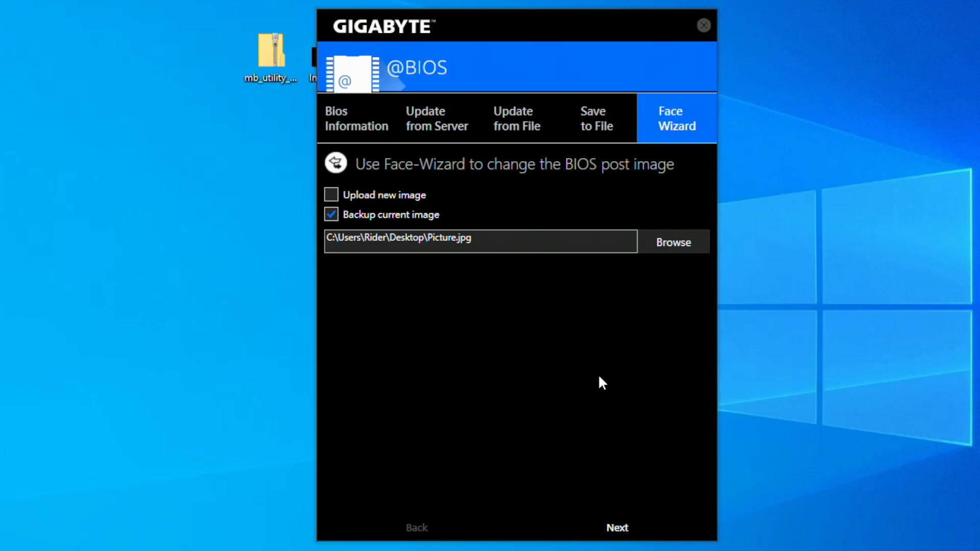
{"action": "left_click", "coordinate": [617, 528]}
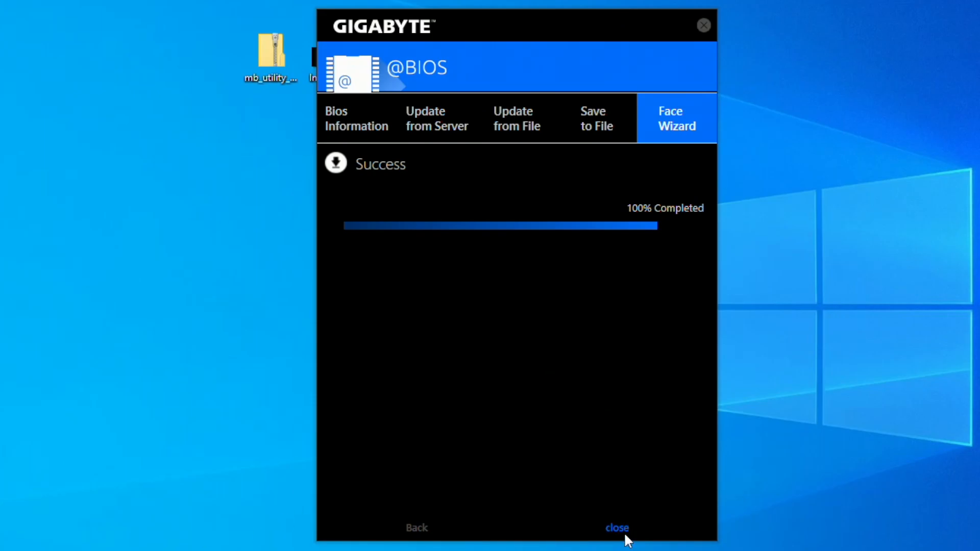
{"action": "left_click", "coordinate": [616, 528]}
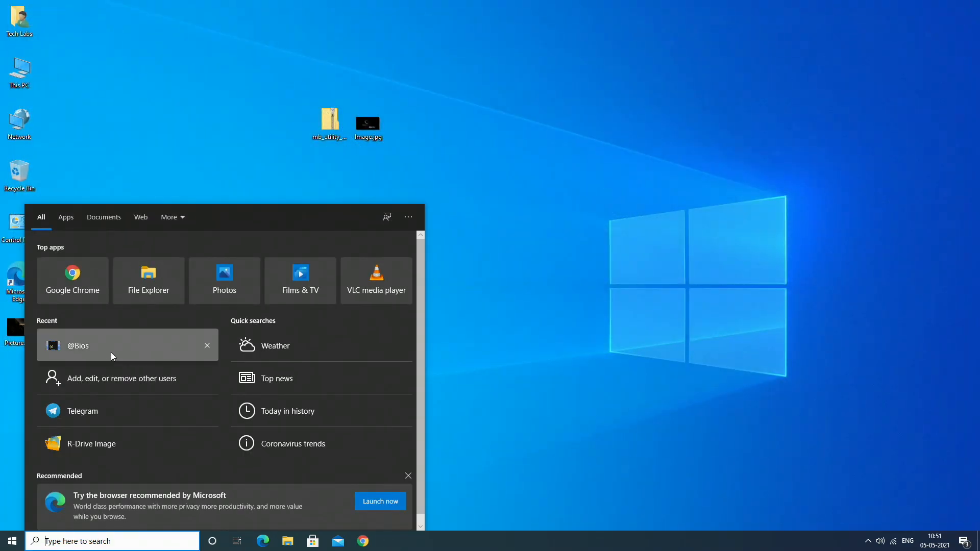
{"action": "left_click", "coordinate": [77, 346]}
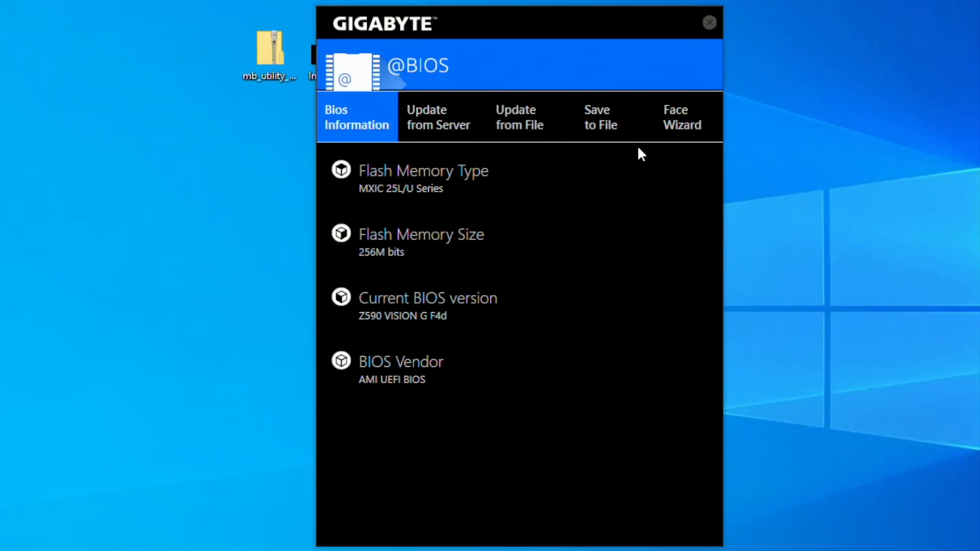
In Face Wizard, load Image.jpg from the desktop as the new post image and proceed
{"action": "left_click", "coordinate": [681, 117]}
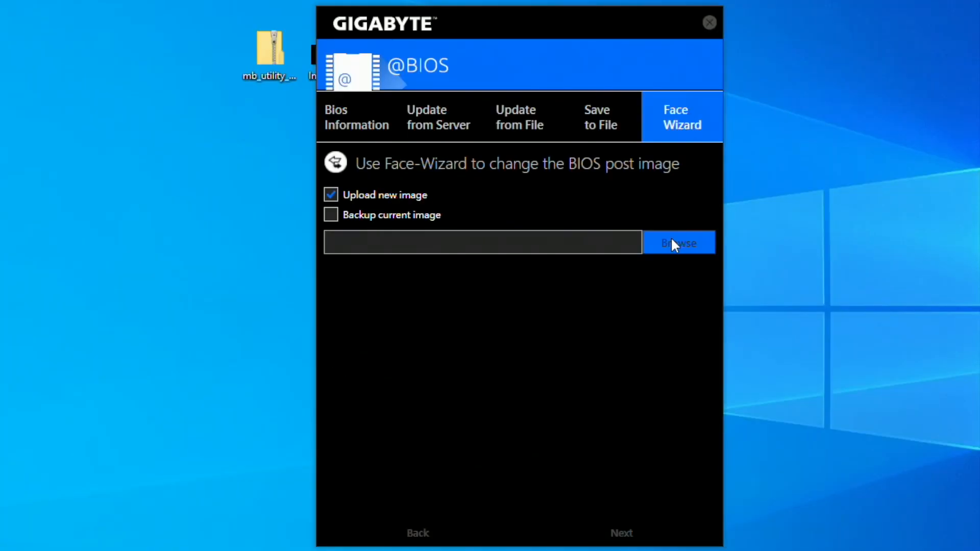
{"action": "left_click", "coordinate": [679, 243]}
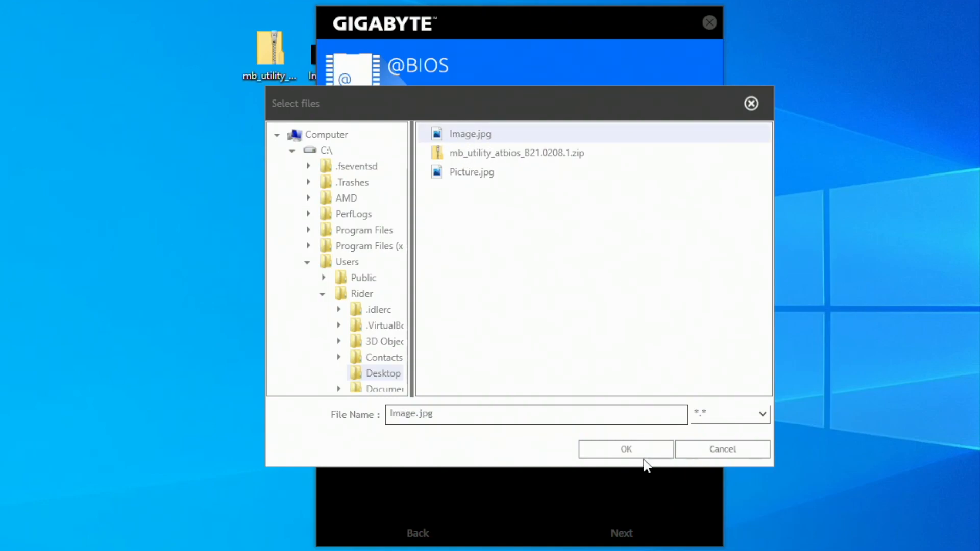
{"action": "left_click", "coordinate": [625, 450]}
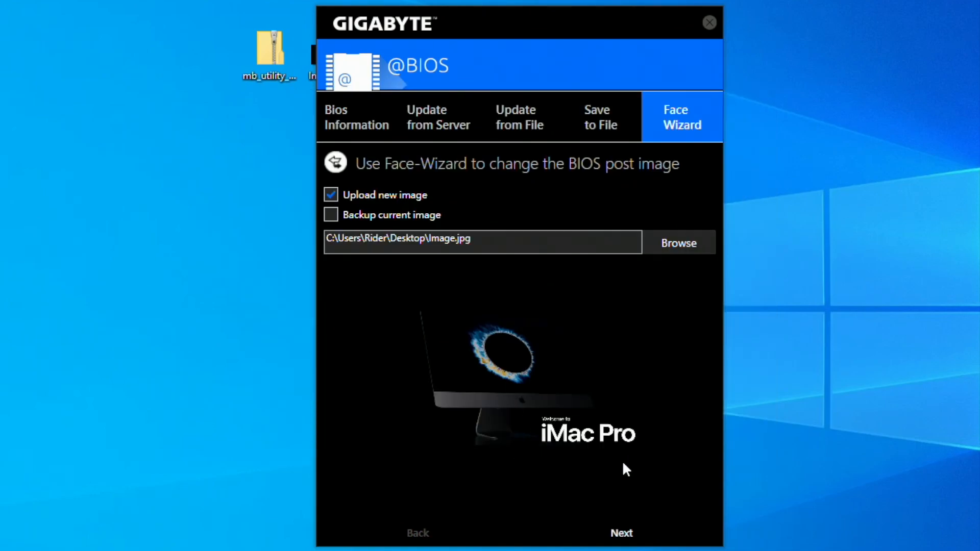
{"action": "mouse_move", "coordinate": [636, 524]}
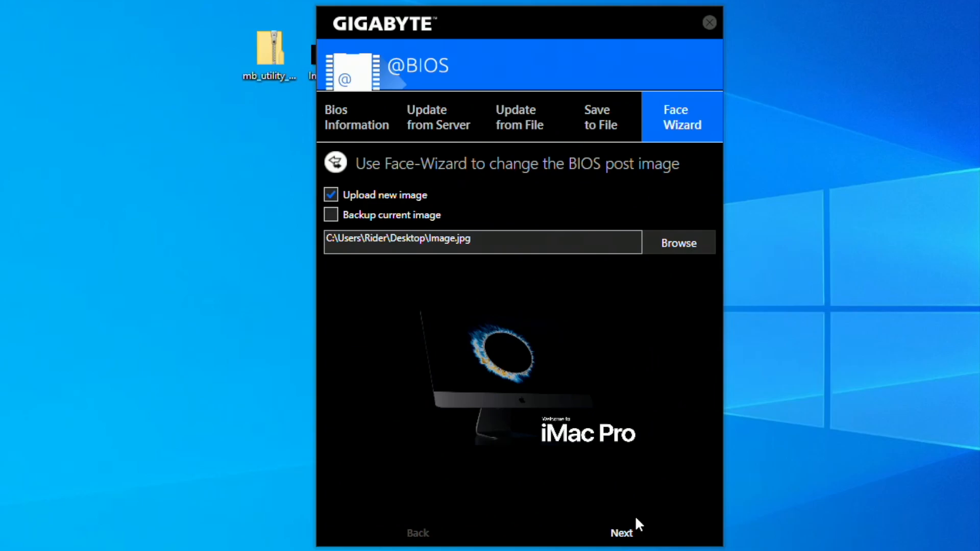
{"action": "left_click", "coordinate": [620, 533]}
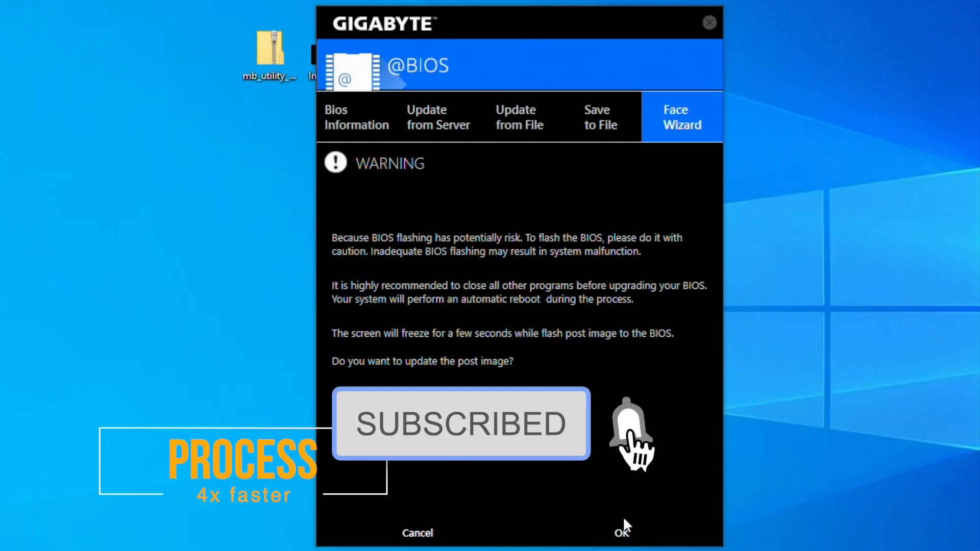
{"action": "left_click", "coordinate": [621, 532]}
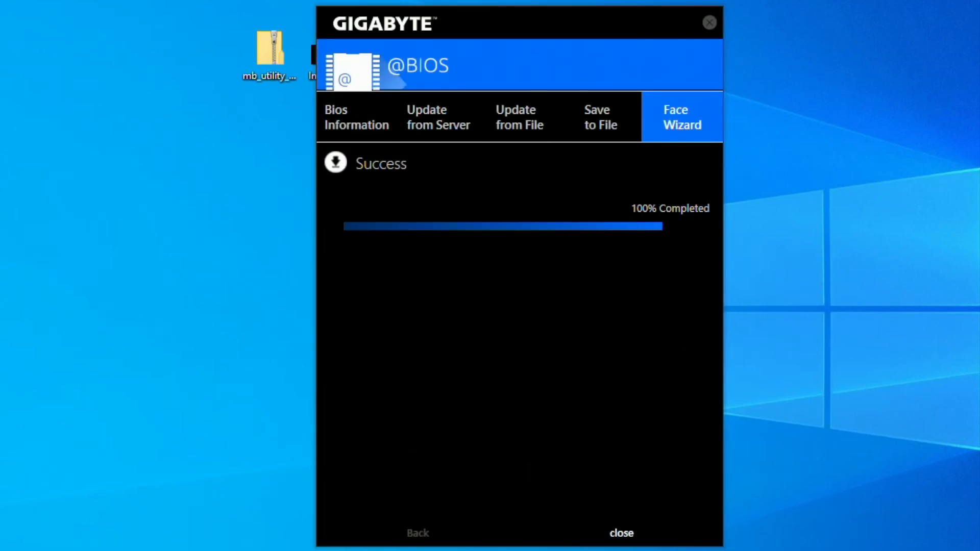
{"action": "left_click", "coordinate": [620, 533]}
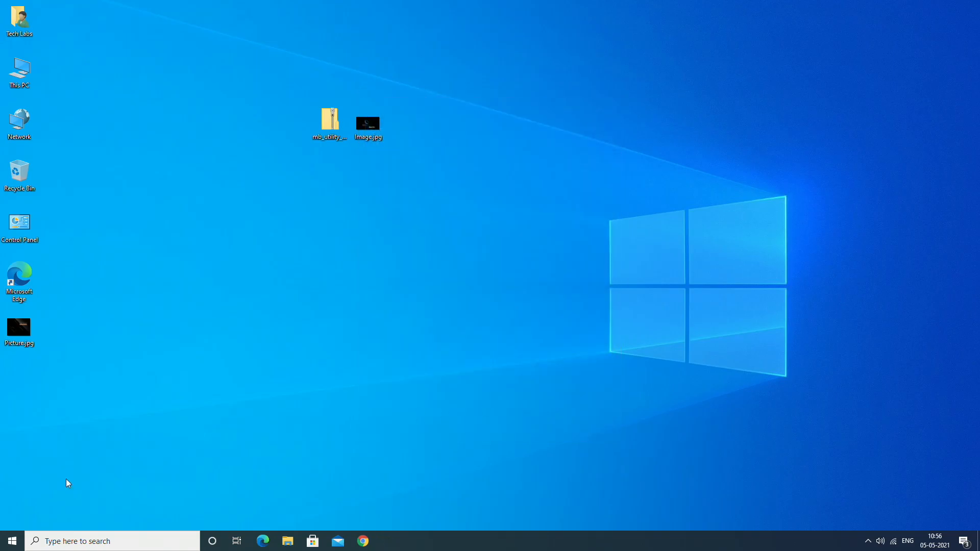